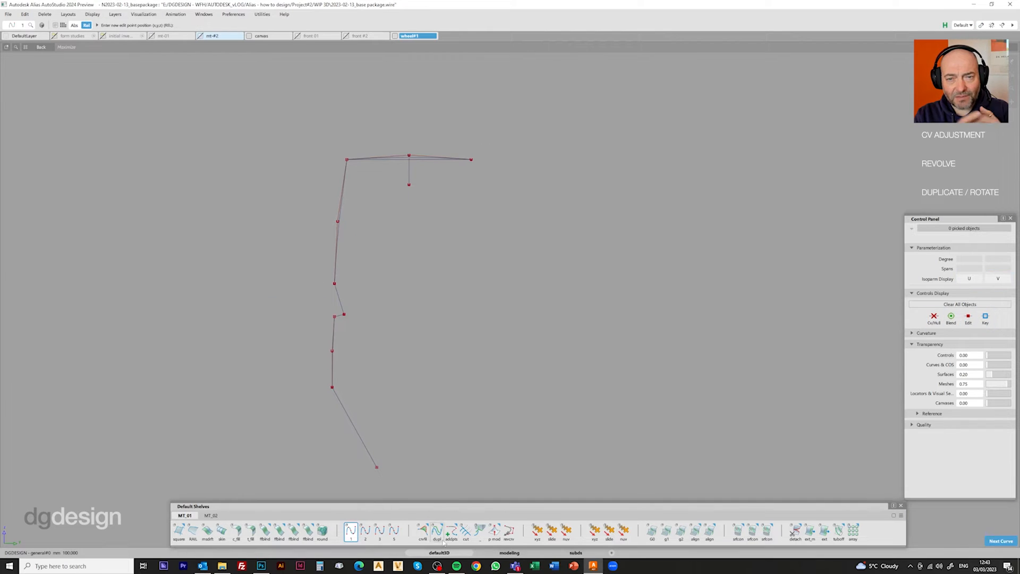
- Adjust the profile curve's CVs and revolve it around the wheel axis into tyre and hub
click(22, 14)
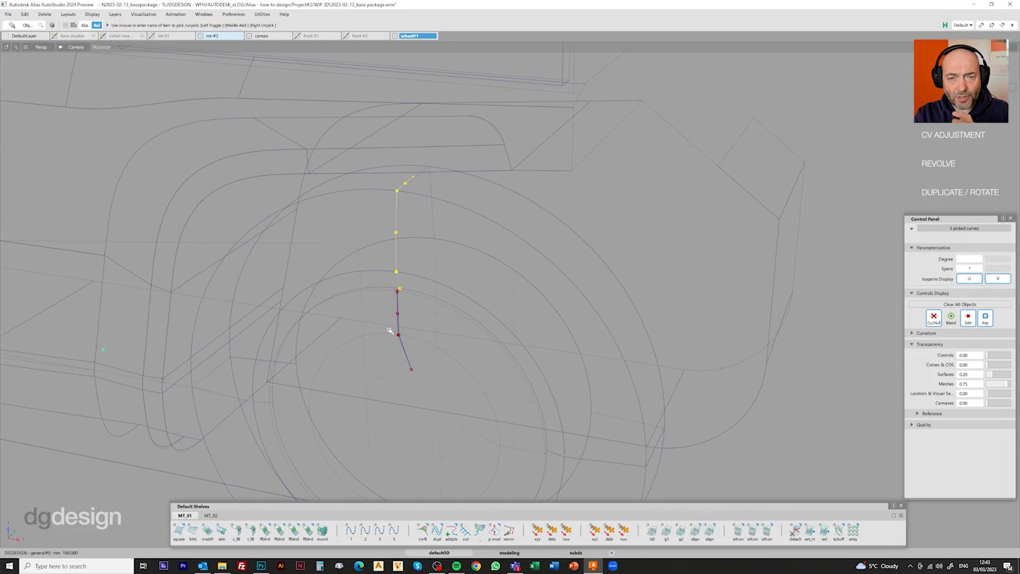
click(335, 533)
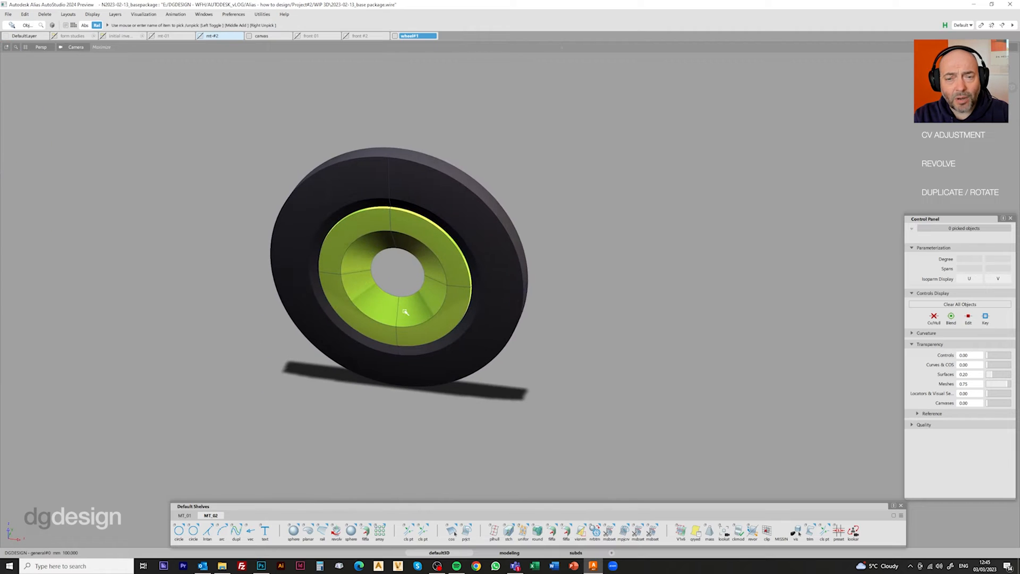
click(44, 15)
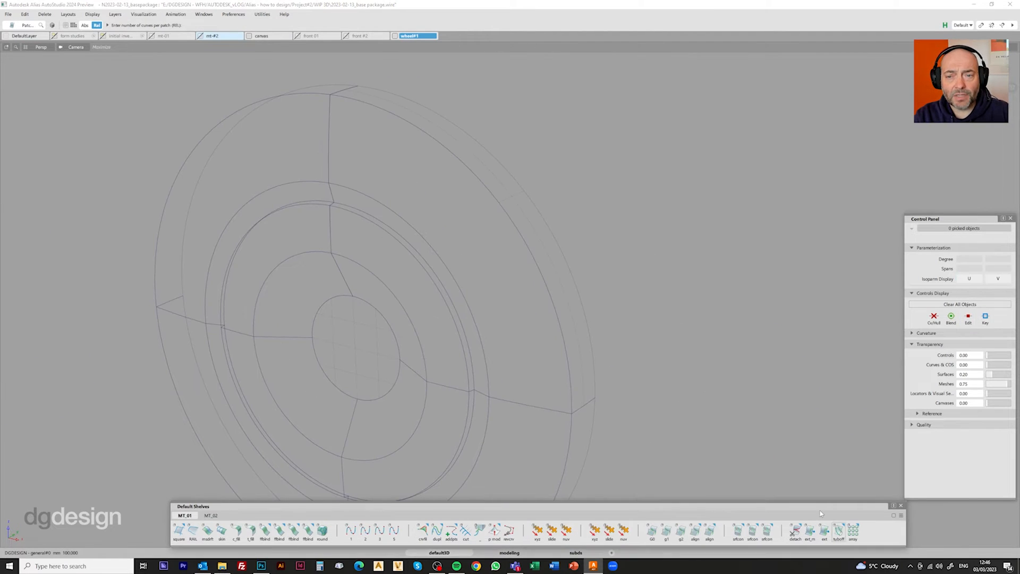
- Build Arc (Chord) fillets with a specified chordal length between the wheel's tyre segments
click(837, 531)
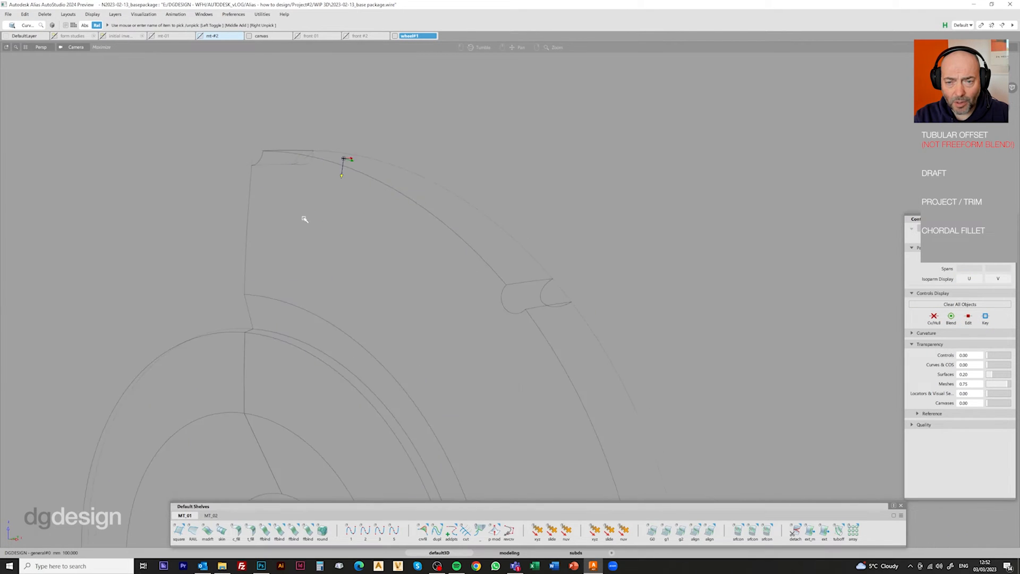
click(238, 533)
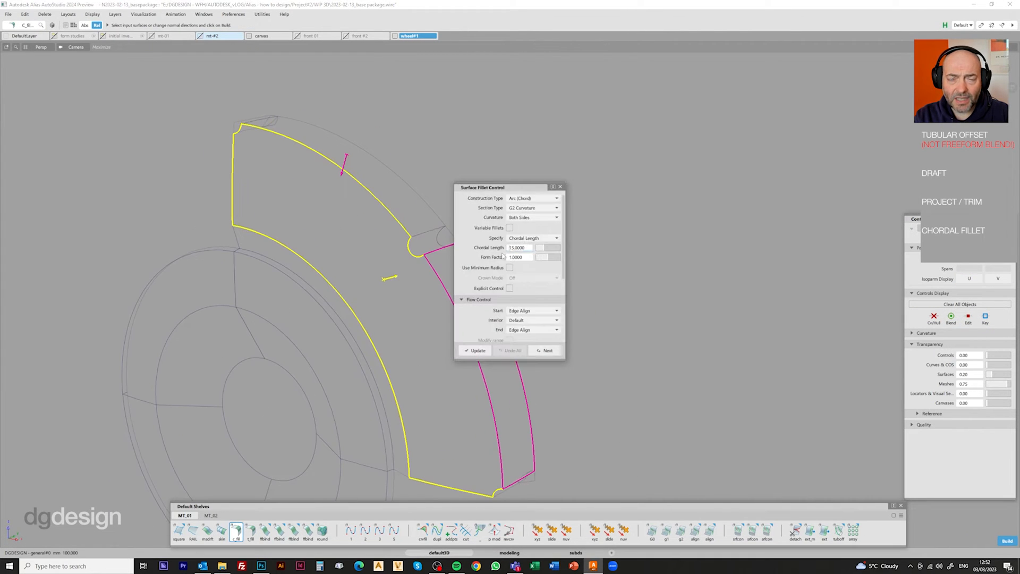
click(474, 350)
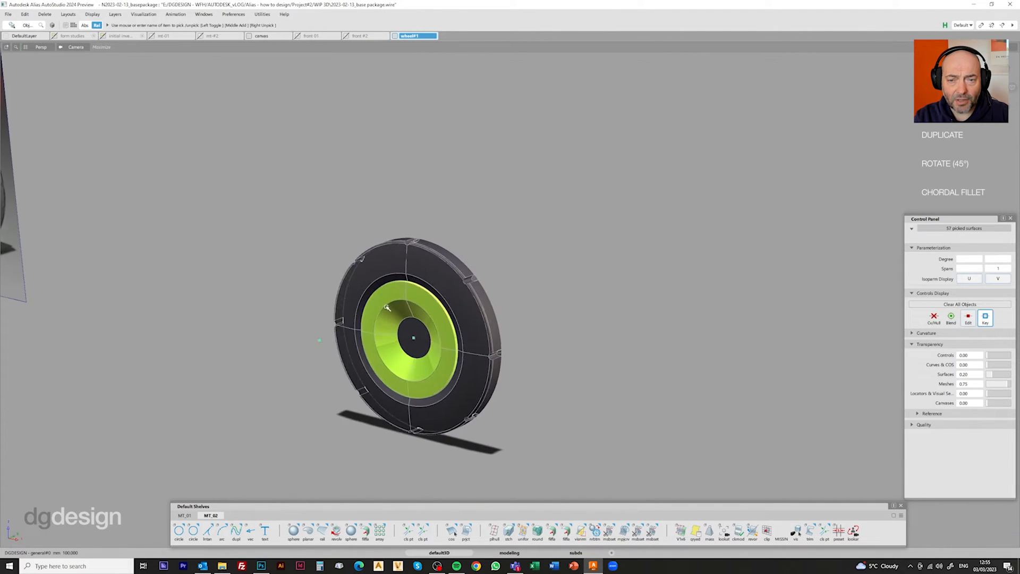
- Group the picked wheel surfaces together from the Edit menu
click(21, 14)
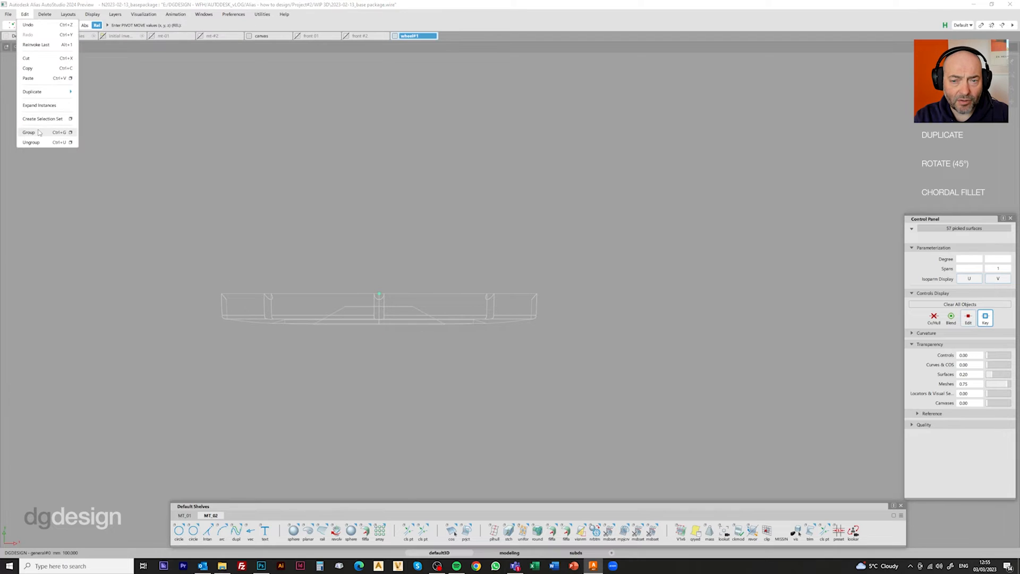
click(30, 91)
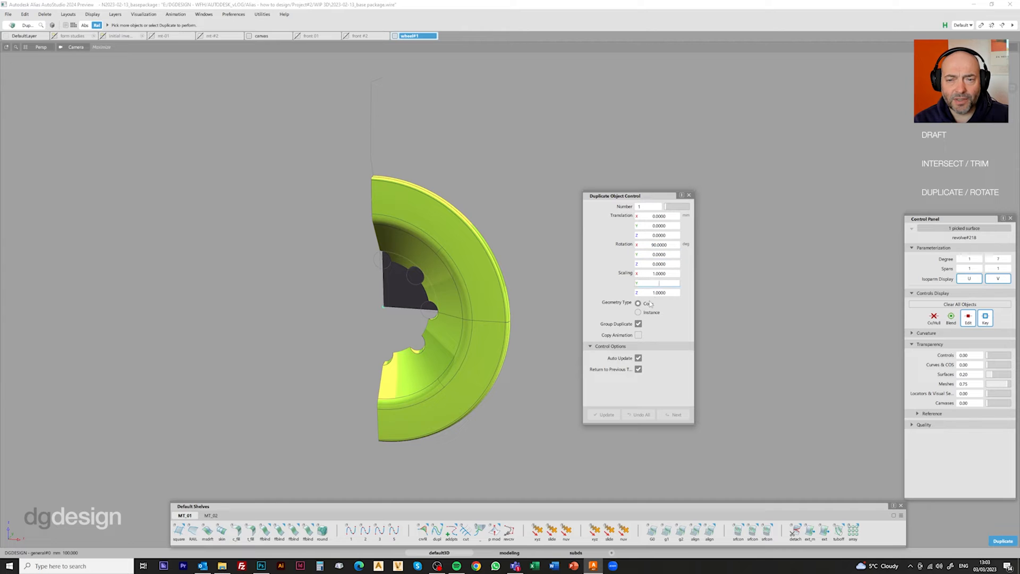
- Duplicate the bolt geometry with a 90° rotation and move the wheels under the pods
text(90)
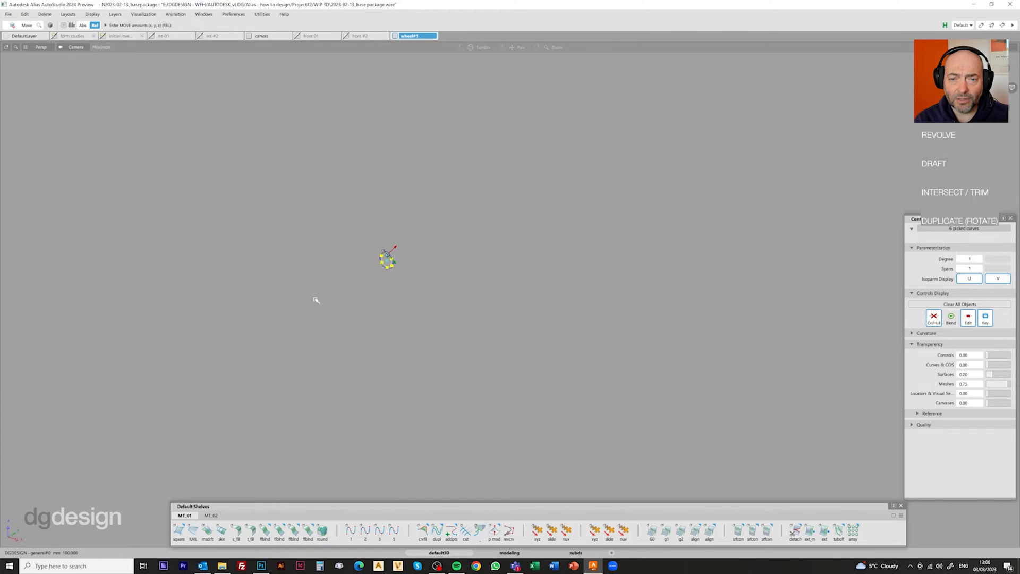
click(207, 532)
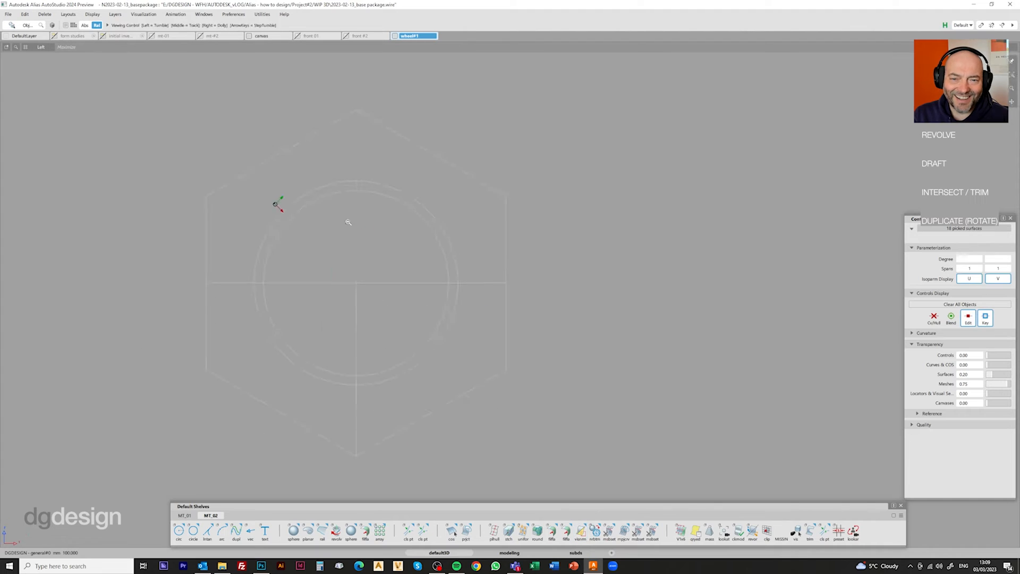
click(22, 14)
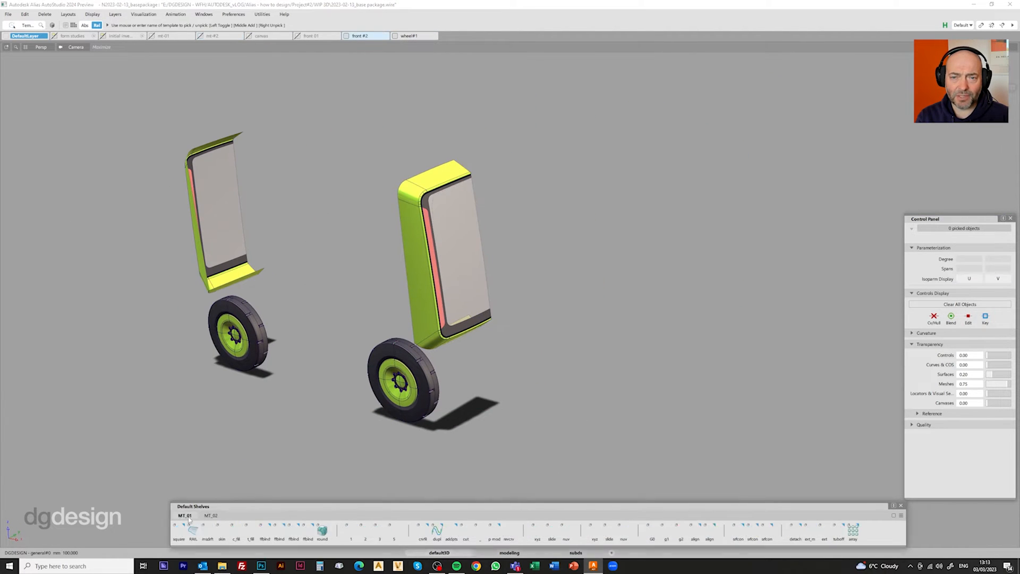
- Duplicate the wheels and pods, and show the delivery boxes and pallets layers
click(206, 530)
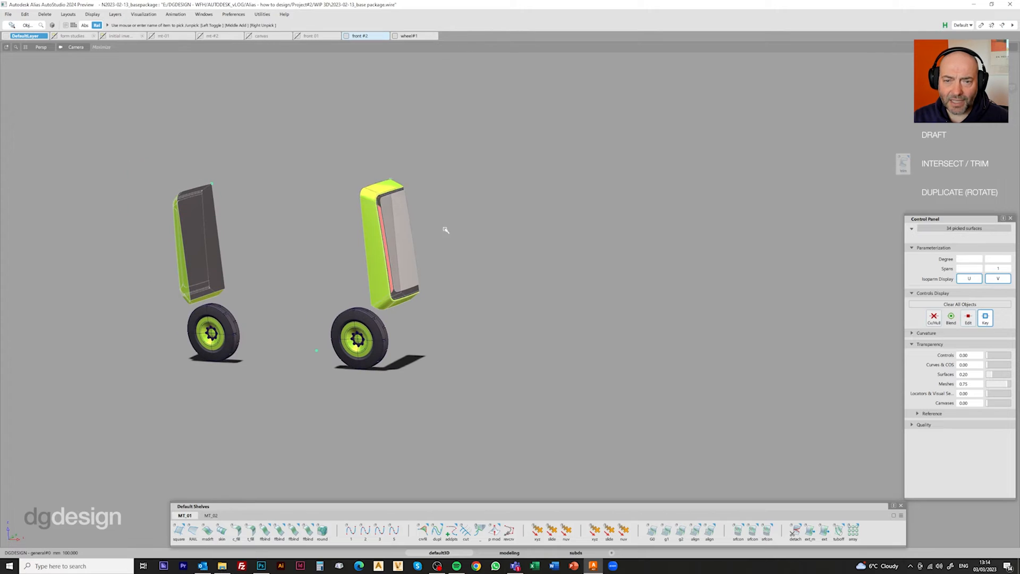
right_click(217, 36)
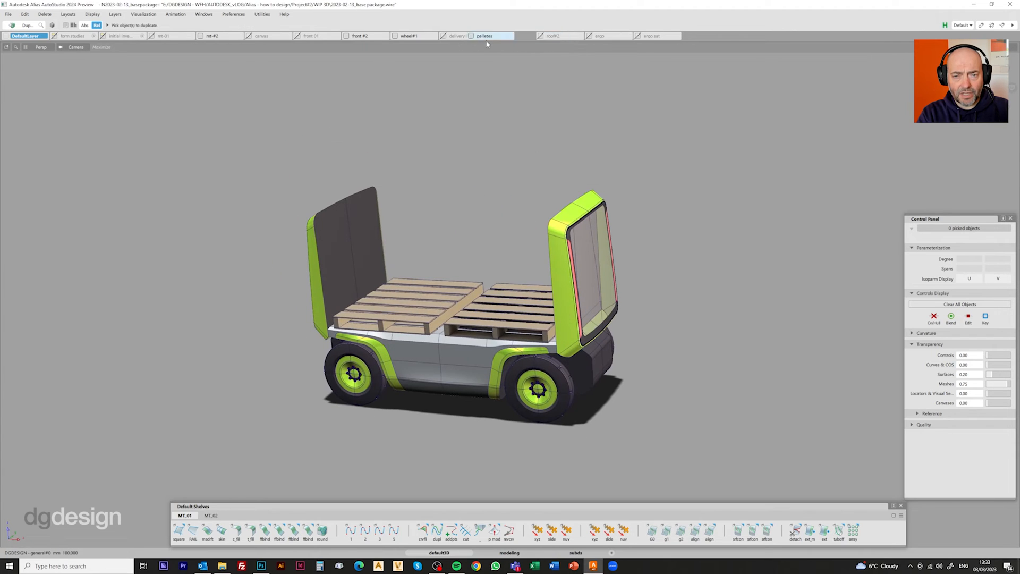
- Paste the ergonomic mannequin from the ergo layer onto the rear platform
right_click(601, 35)
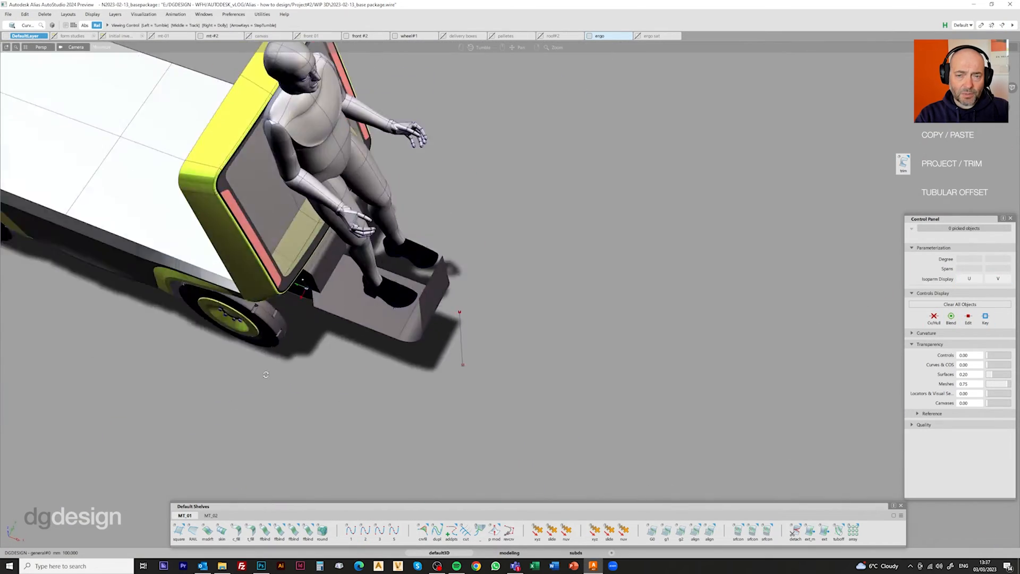
- Create the Tubular Offset frame and start deleting the surfaces' ambient occlusion textures
click(422, 531)
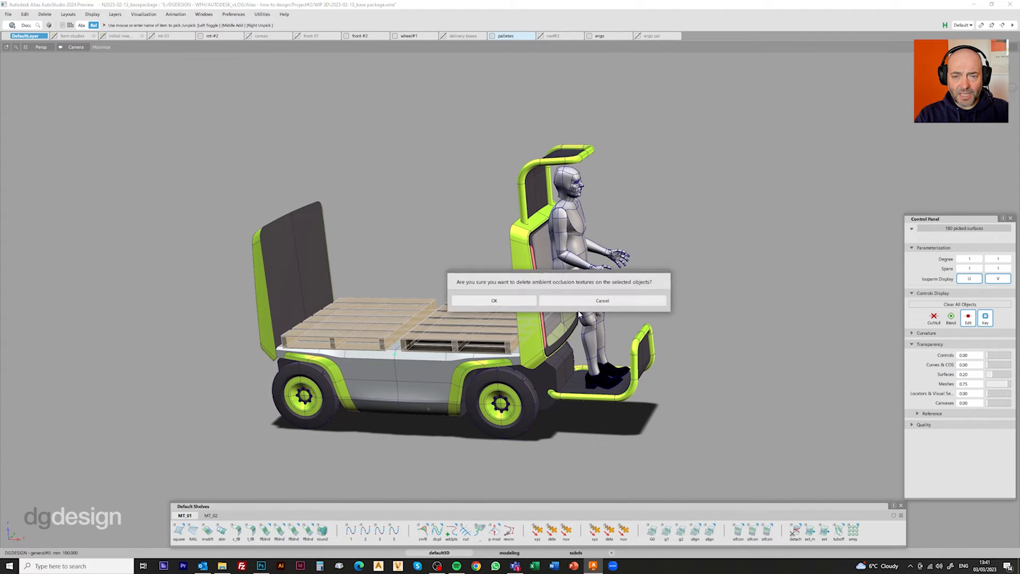
- Confirm ambient occlusion texture deletion, then switch to the roof canopy and ergo seat layers
click(493, 300)
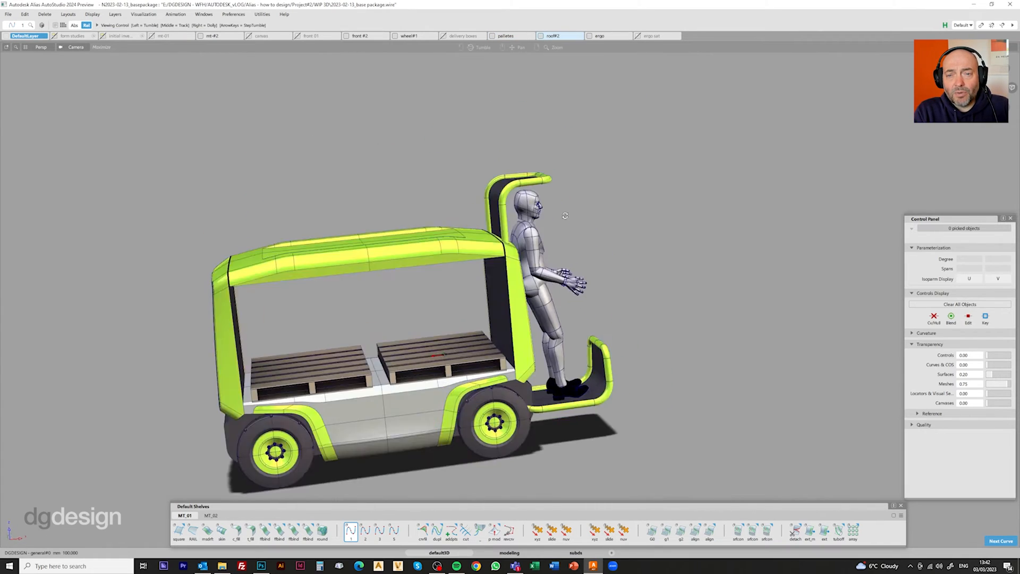
right_click(506, 36)
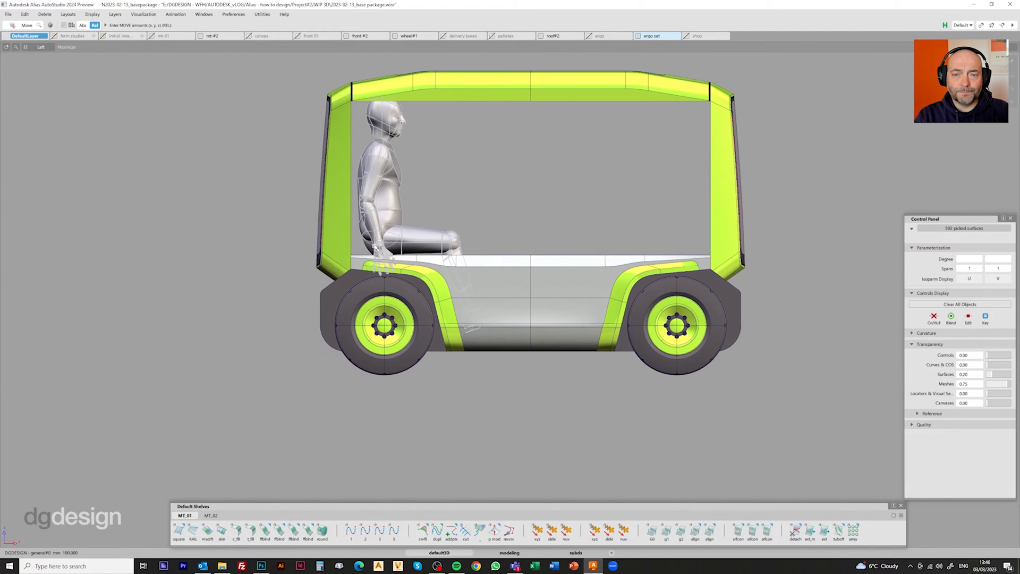
right_click(211, 36)
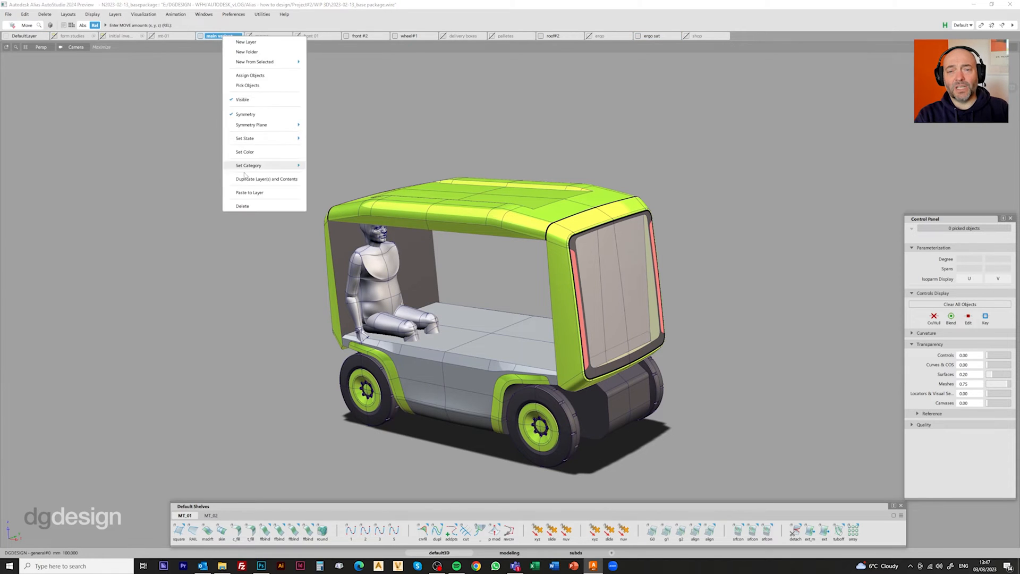
- Duplicate the main variant layer and its contents as the 'seated variant' layer
click(247, 42)
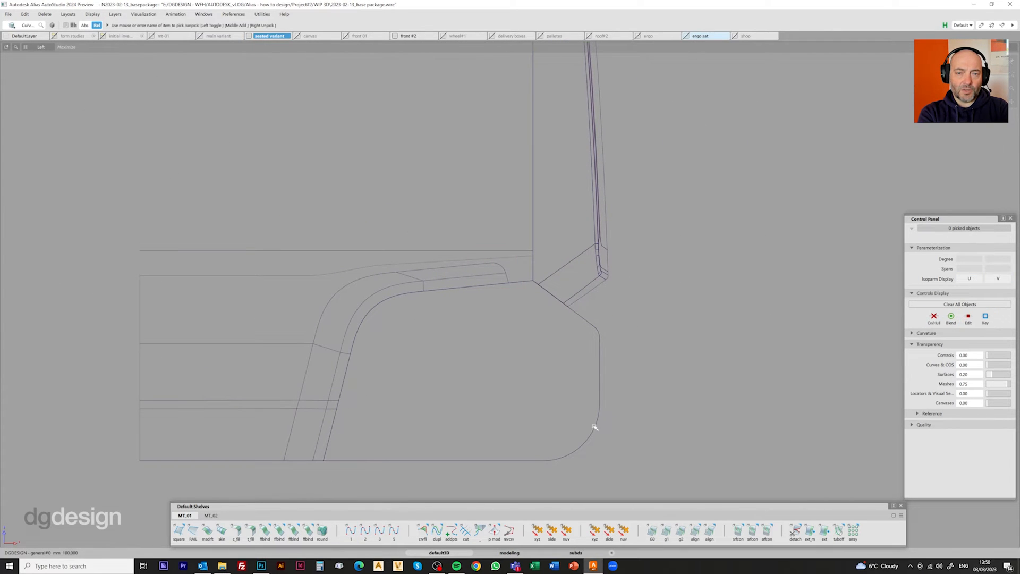
- Set a chordal length for the Surface Fillet on the cushion's top edges
click(839, 530)
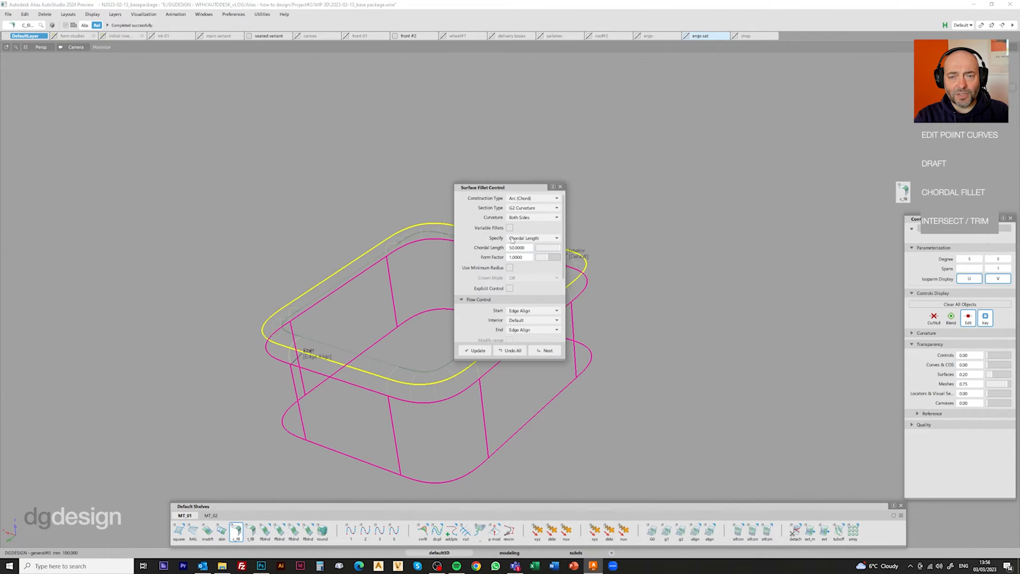
- Set the fillet size option, then switch to shaded display to reveal the filleted lime cushion
click(476, 350)
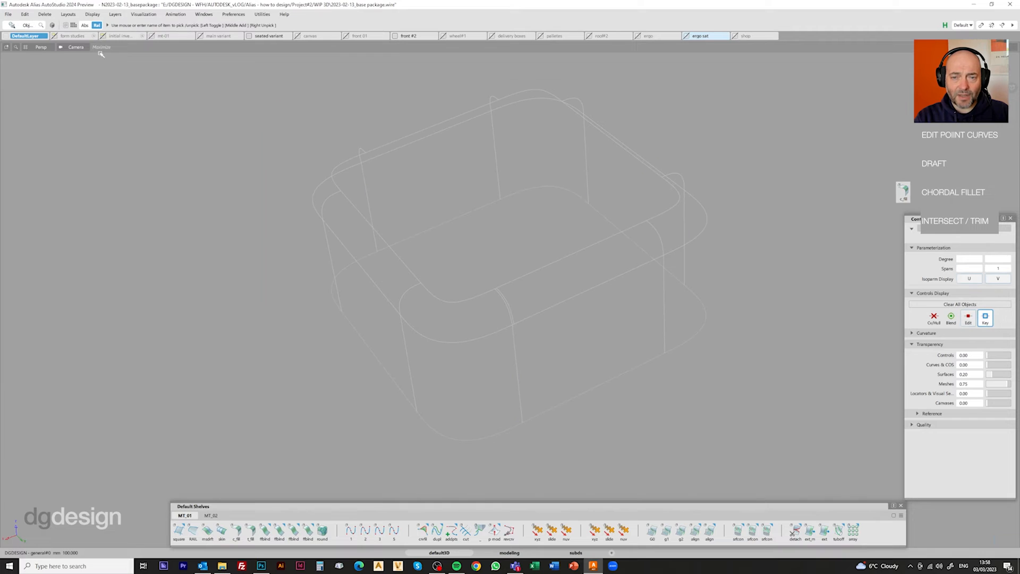
click(269, 36)
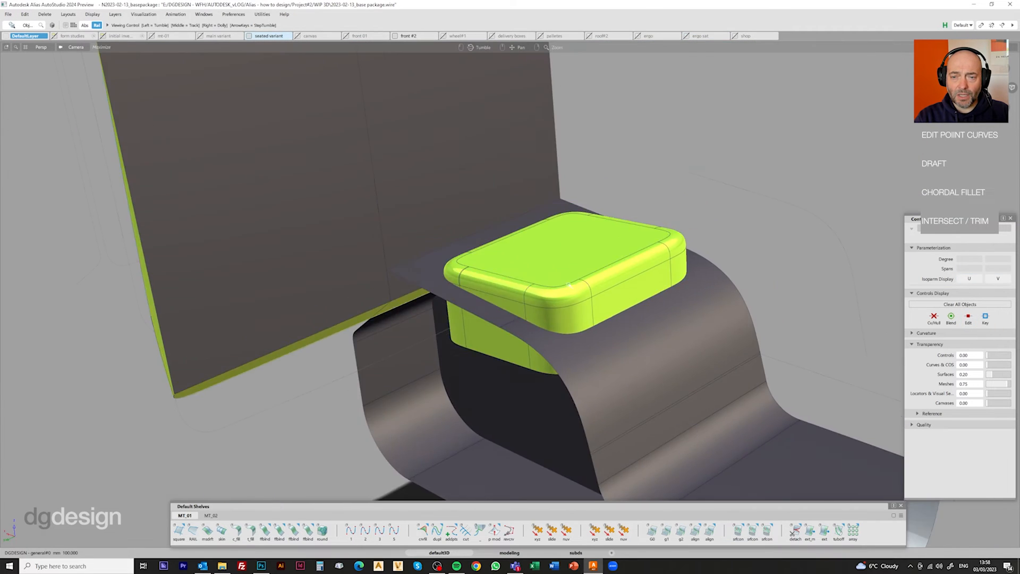
- Trace the seven seat-frame curves with Edit Point Curves and Curve Fillet corners
click(24, 14)
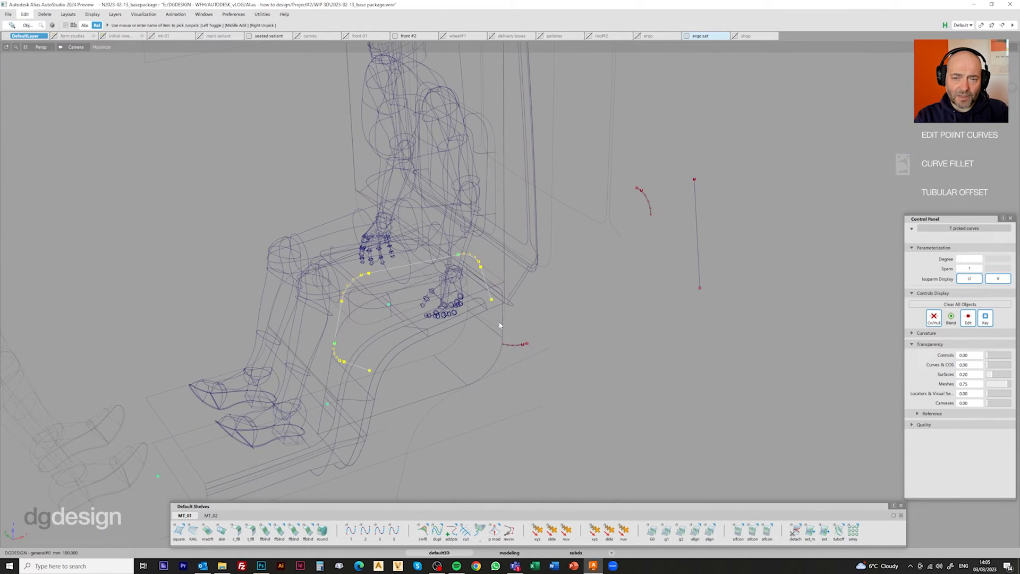
- Apply Tubular Offset to the picked curves to form the lime armrest tubes
click(837, 531)
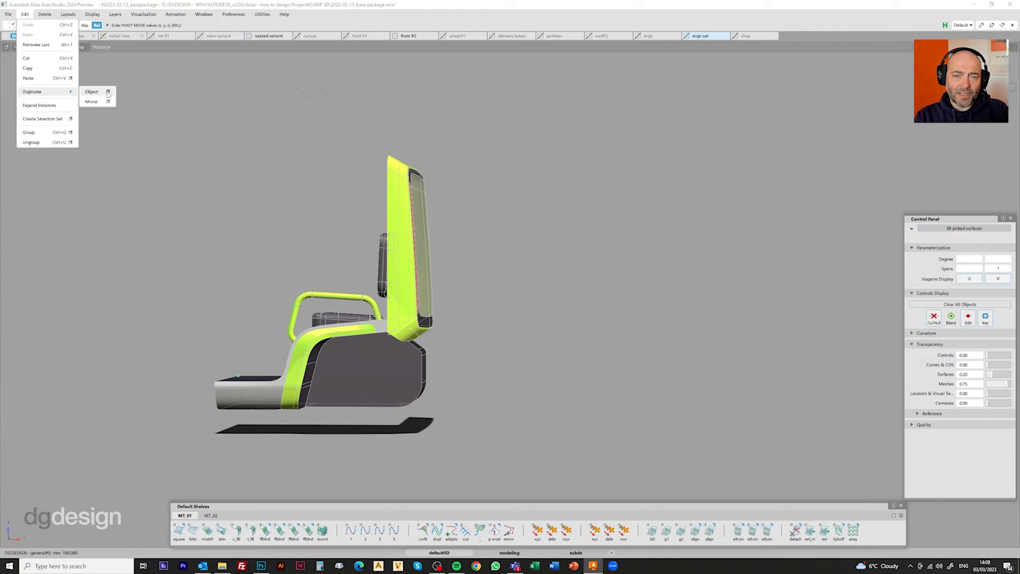
- Open the Duplicate Object options to copy the seat surfaces
click(92, 102)
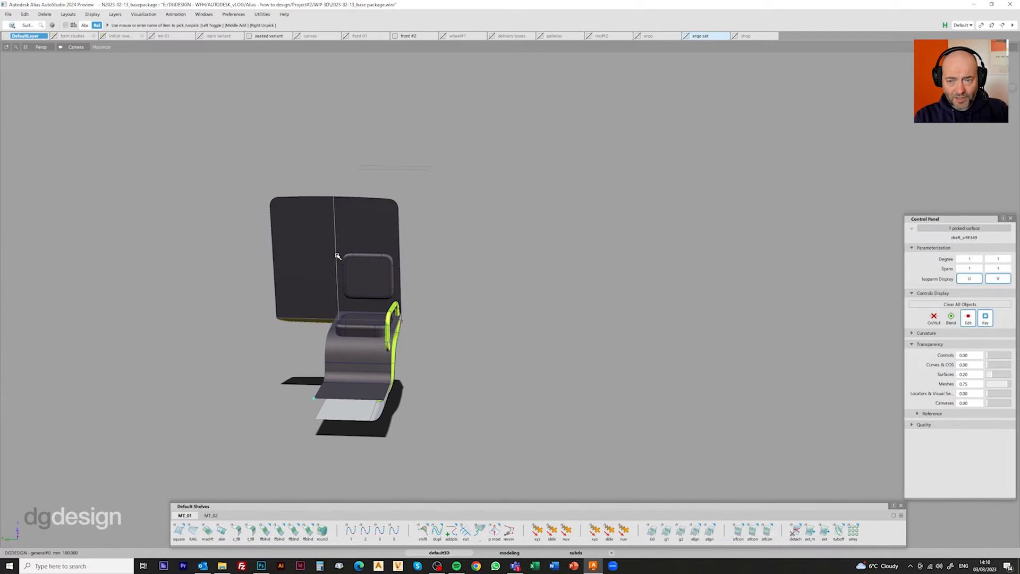
- Offset the backrest pad curve, project and trim the panel, and place the seat copy alongside
click(252, 35)
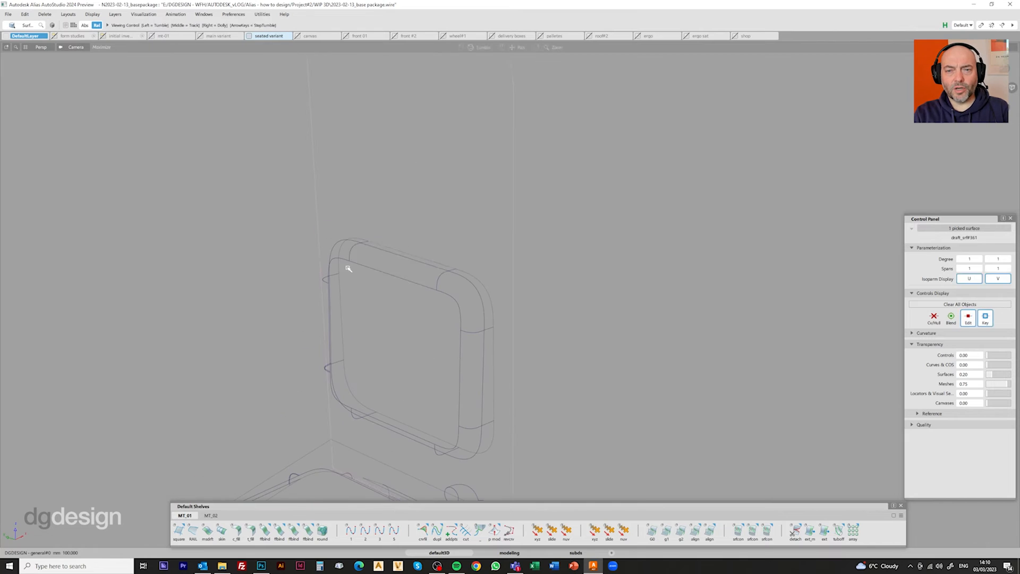
click(837, 531)
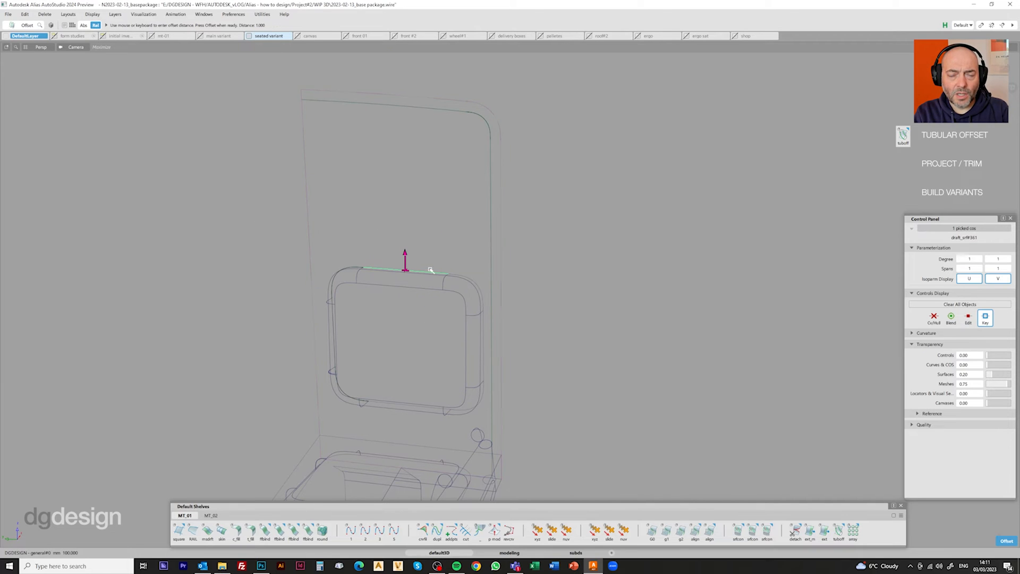
mouse_move(370, 249)
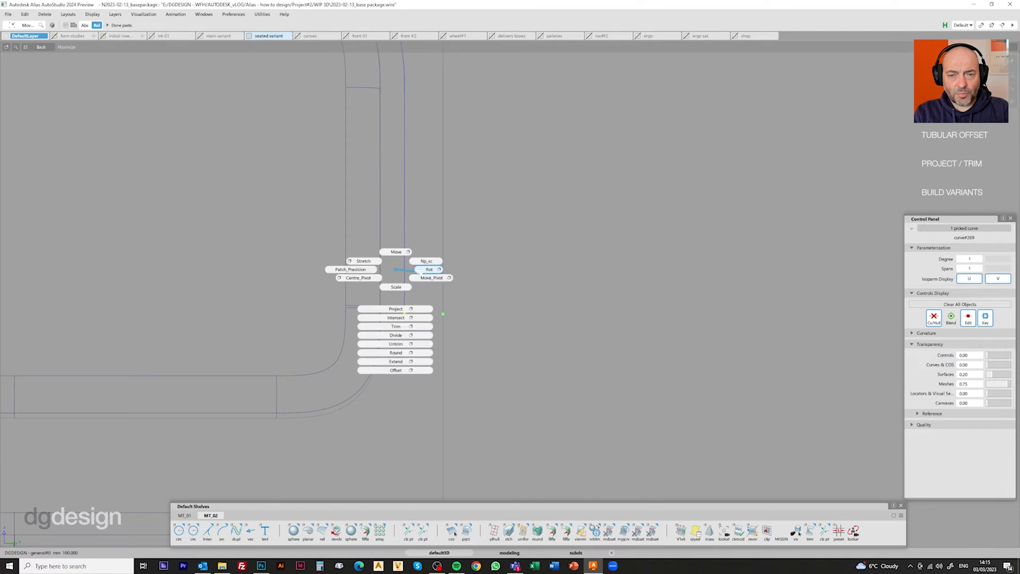
click(222, 531)
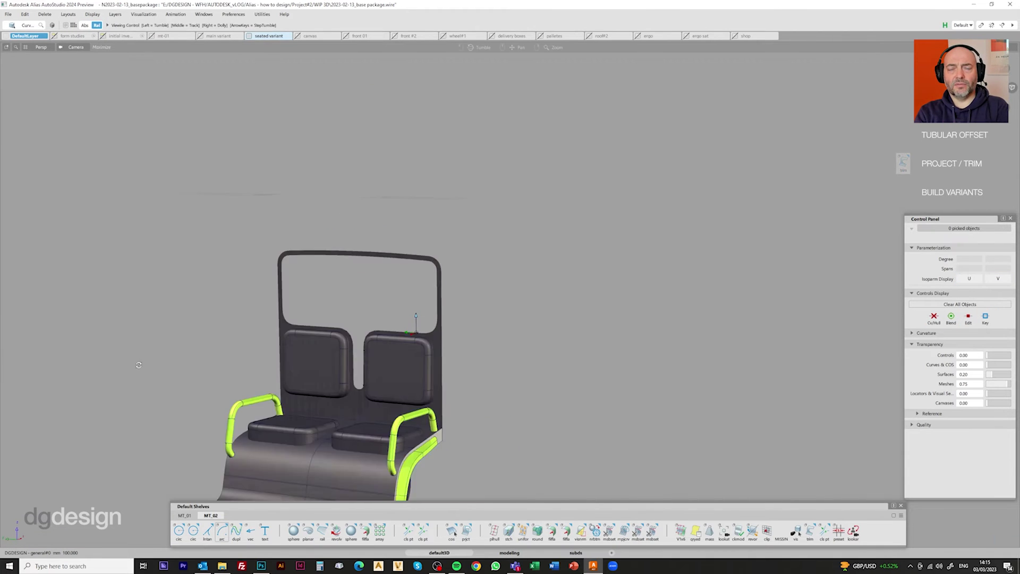
click(21, 14)
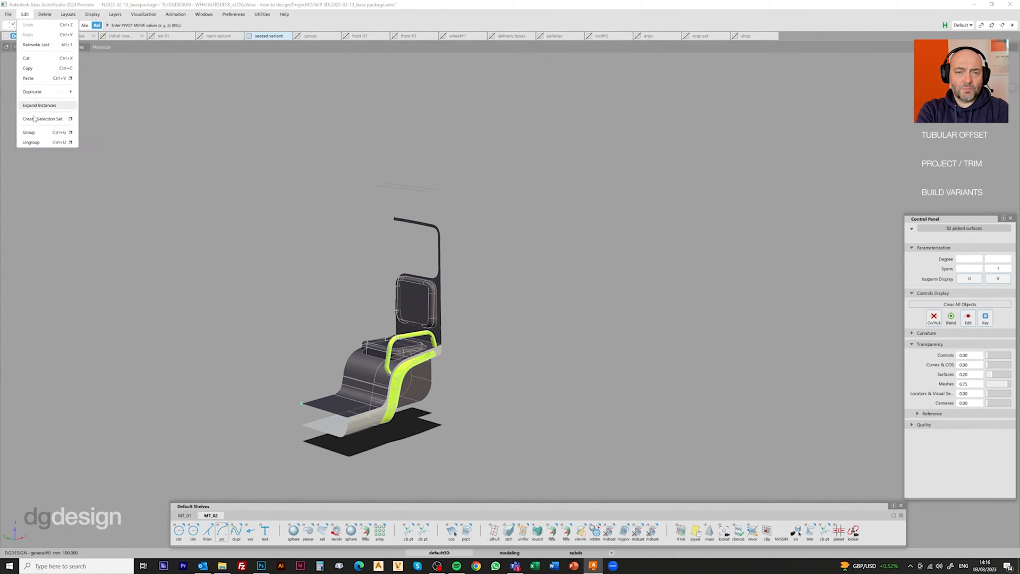
- Turn on the delivery boxes layer, then make the main variant the working layer
click(32, 91)
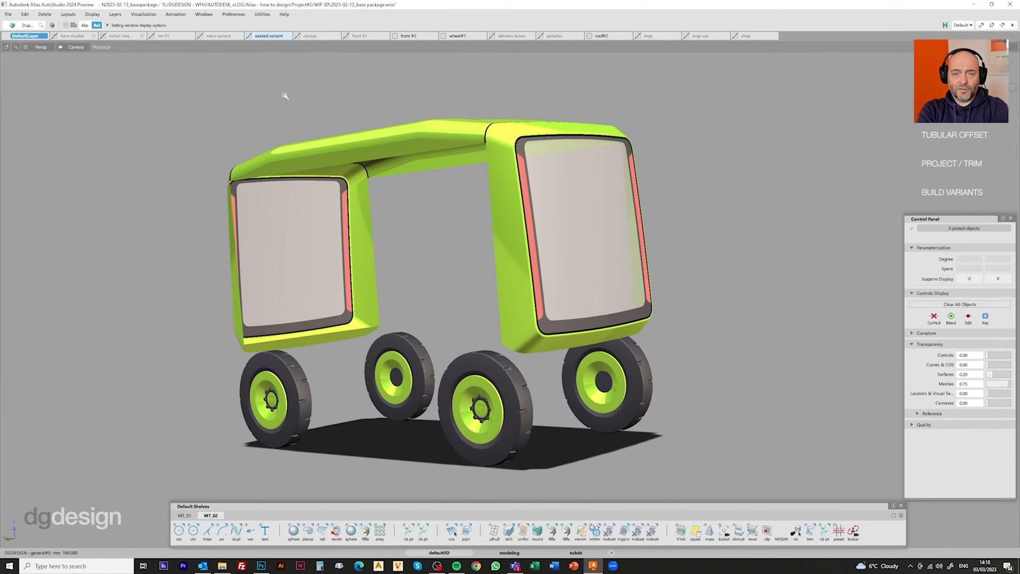
click(510, 35)
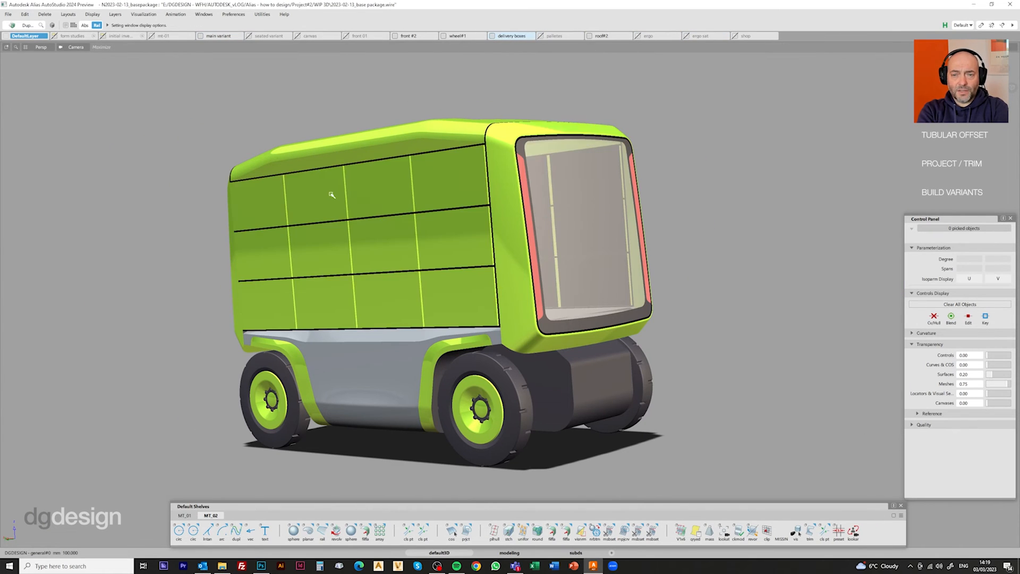
click(216, 36)
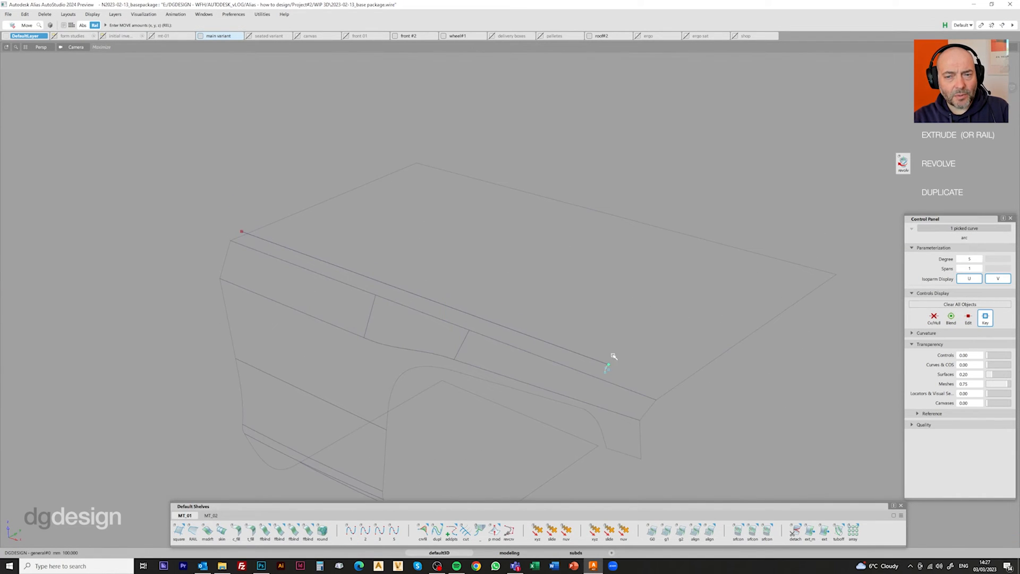
- Pick the floor edge curve on the pallets layer for the slat surfaces
click(211, 515)
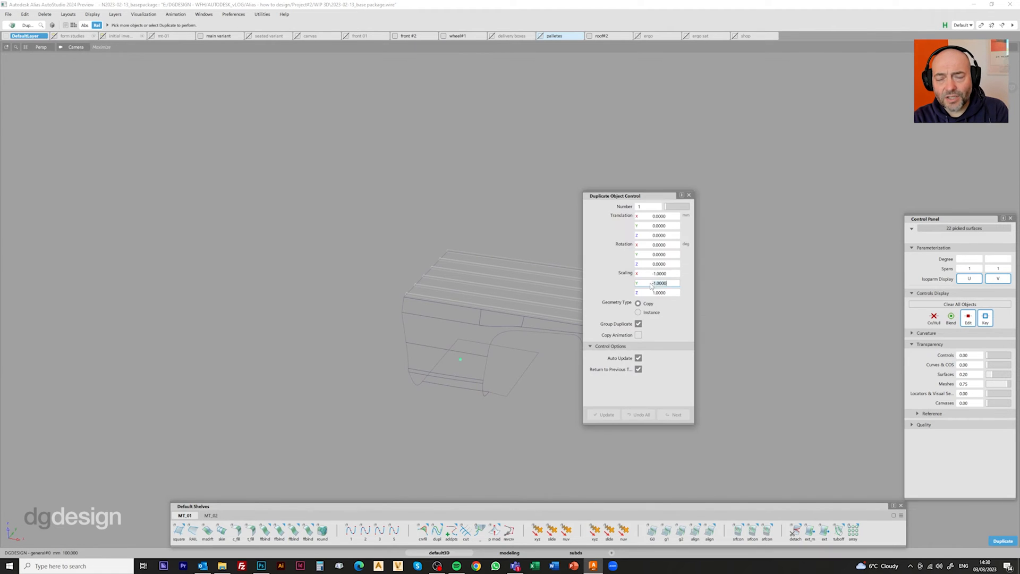
- Create the mirrored copy of the floor slats with Scaling X = -1
click(220, 36)
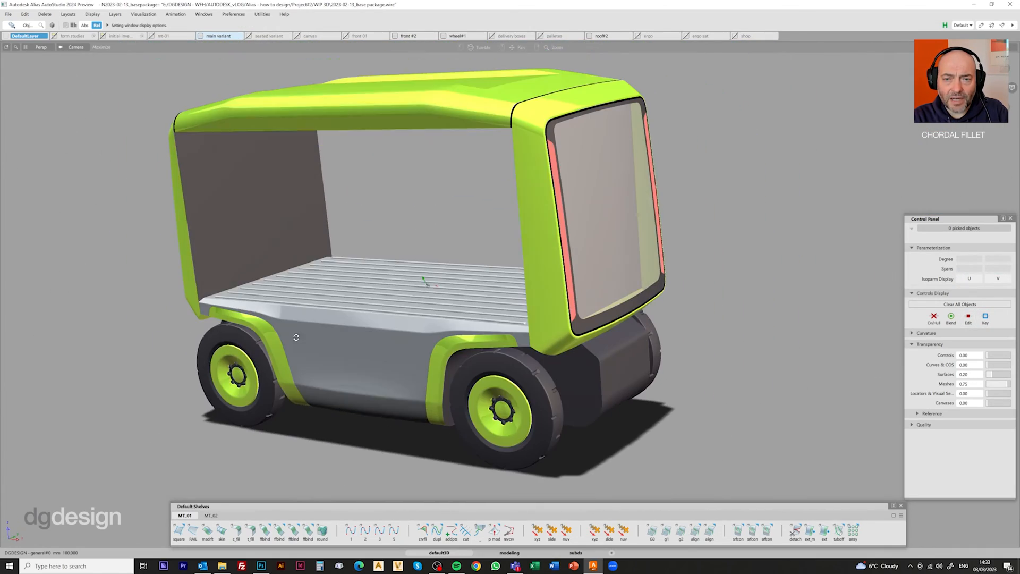
- Switch the visible layers to the main variant via the layer bar's right-click menu
right_click(268, 36)
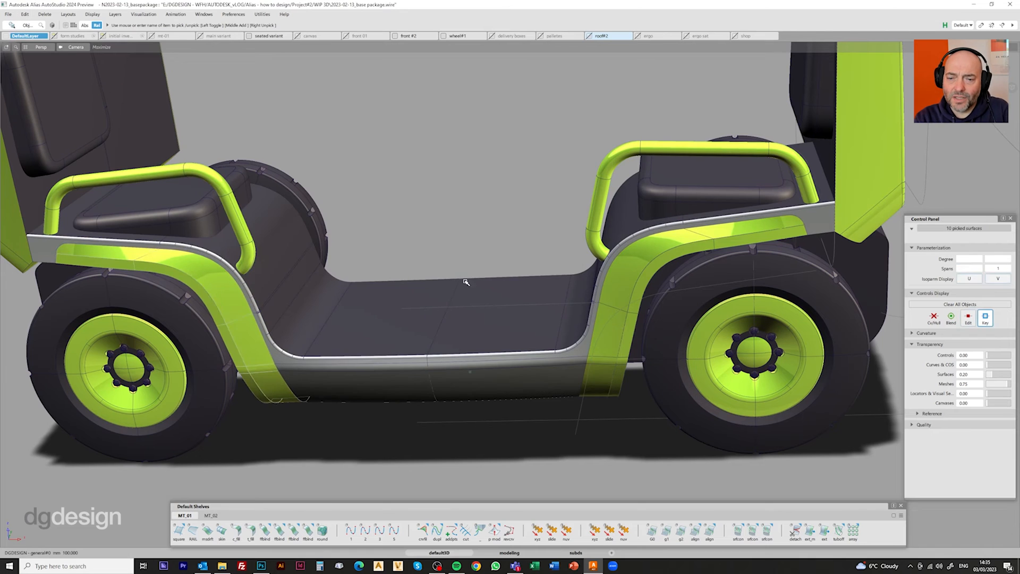
right_click(272, 36)
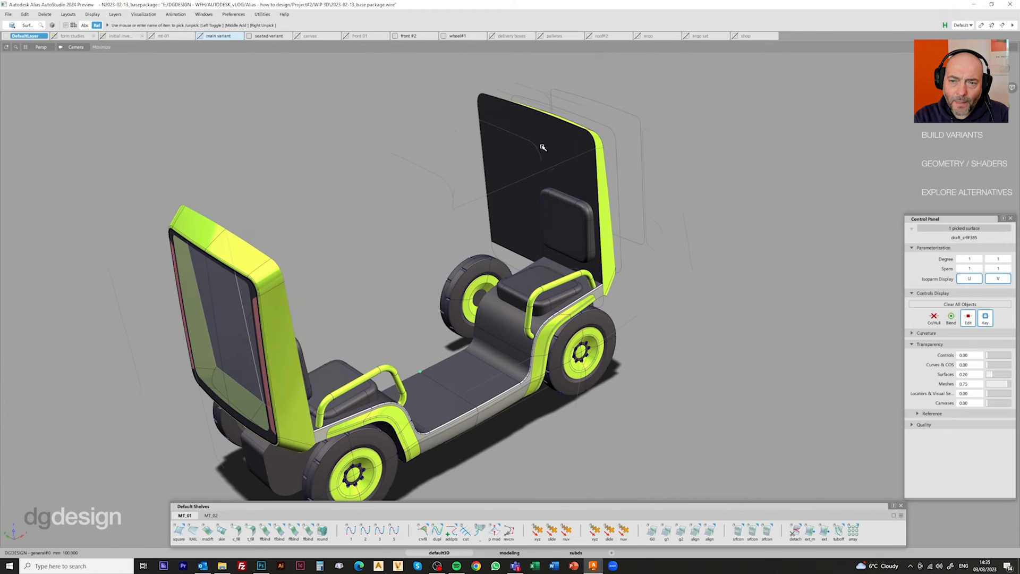
- Show the seated variant layer, orbit over the seats, and toggle the roof#2 layer on
click(269, 36)
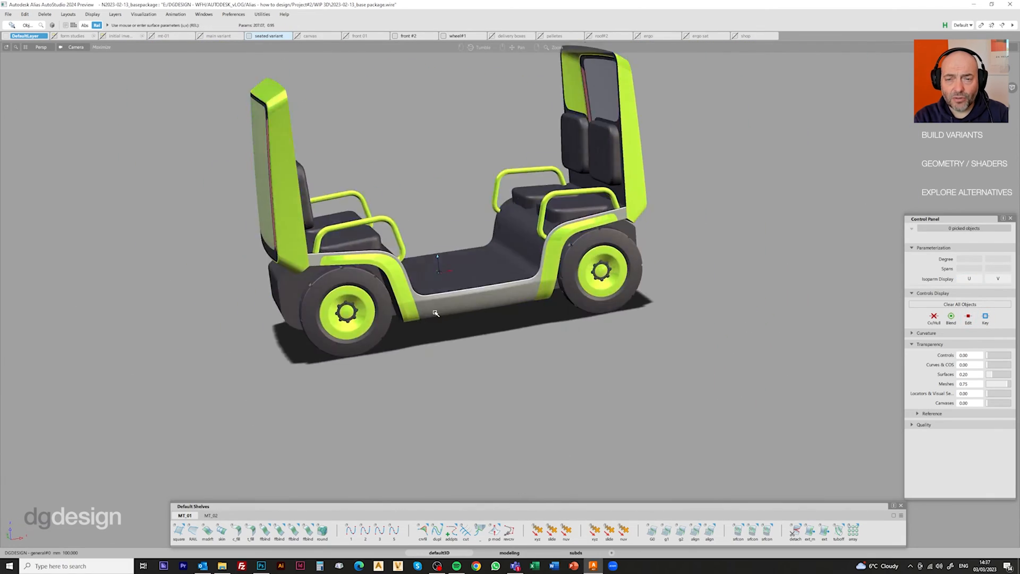
drag(435, 313, 552, 318)
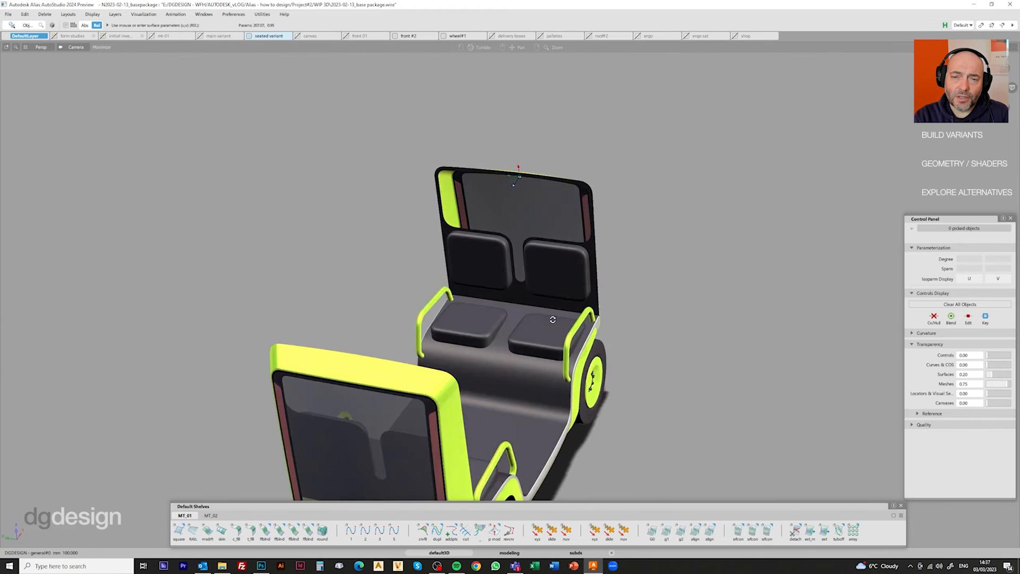
click(607, 36)
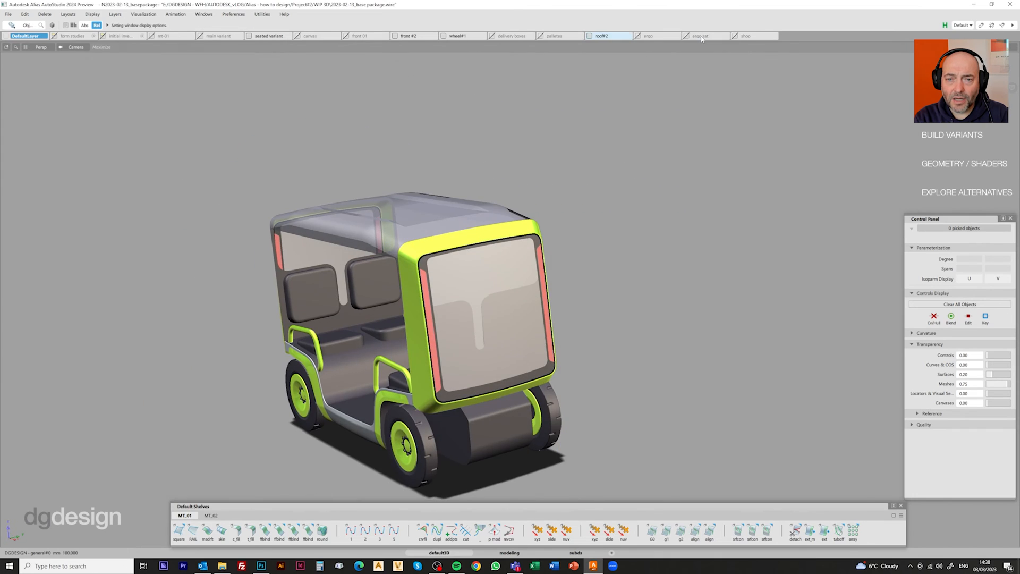
click(705, 35)
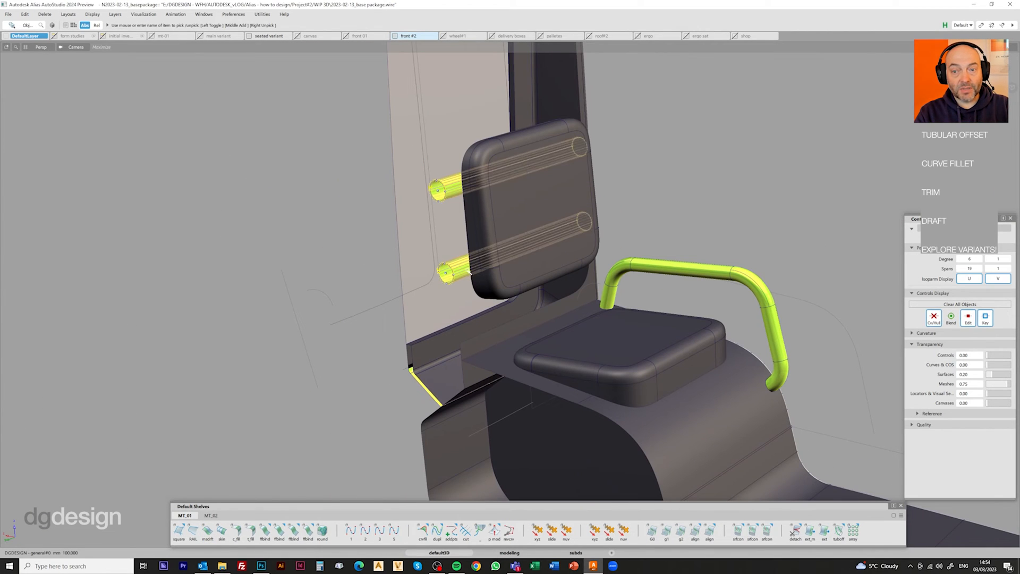
- Assign the picked seat tubes to the seated variant layer with Assign Objects
right_click(271, 36)
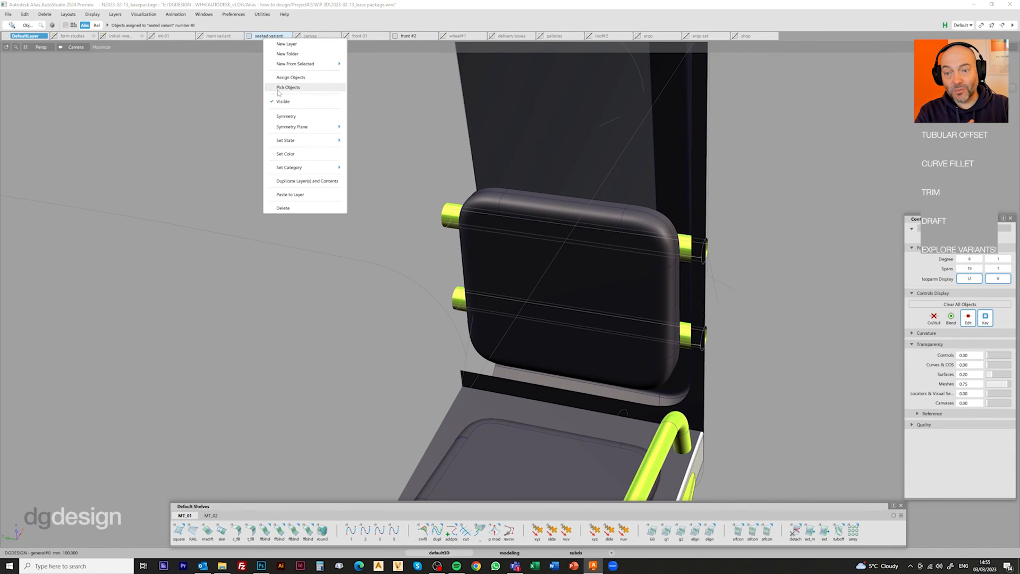
click(288, 87)
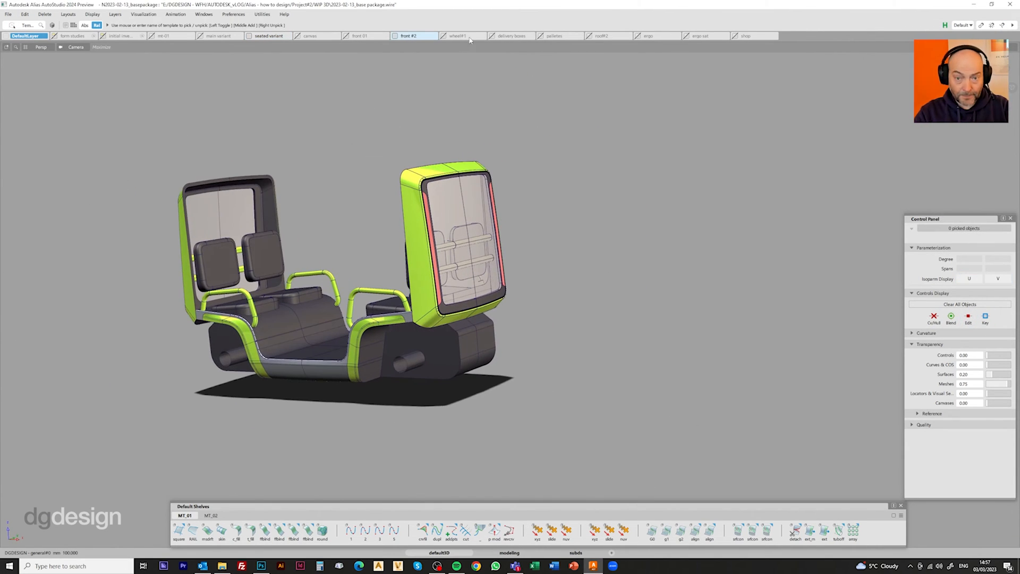
- Trim the roof surface to cut a recessed, rounded-rectangle glazed sunroof opening
click(460, 35)
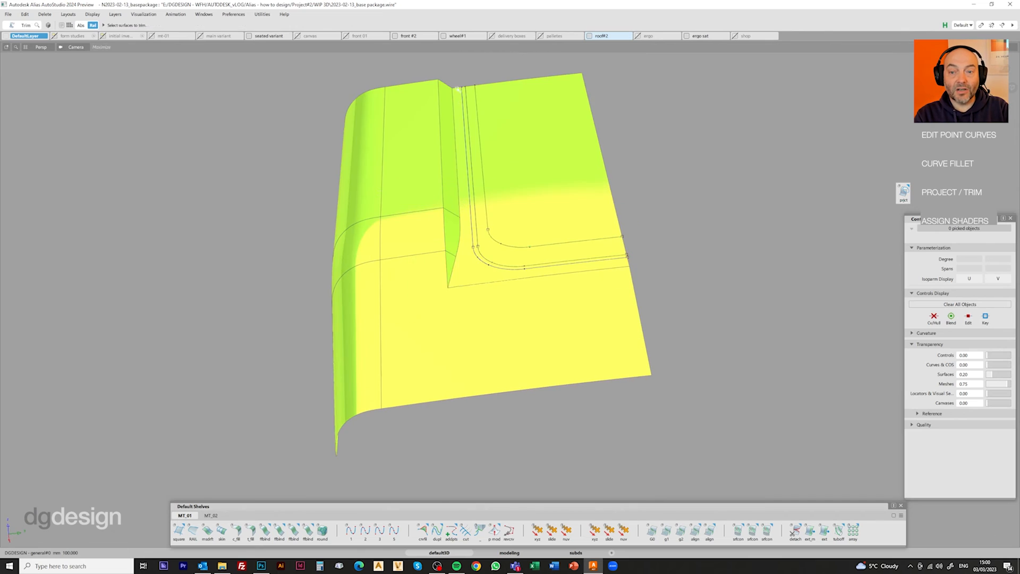
click(503, 270)
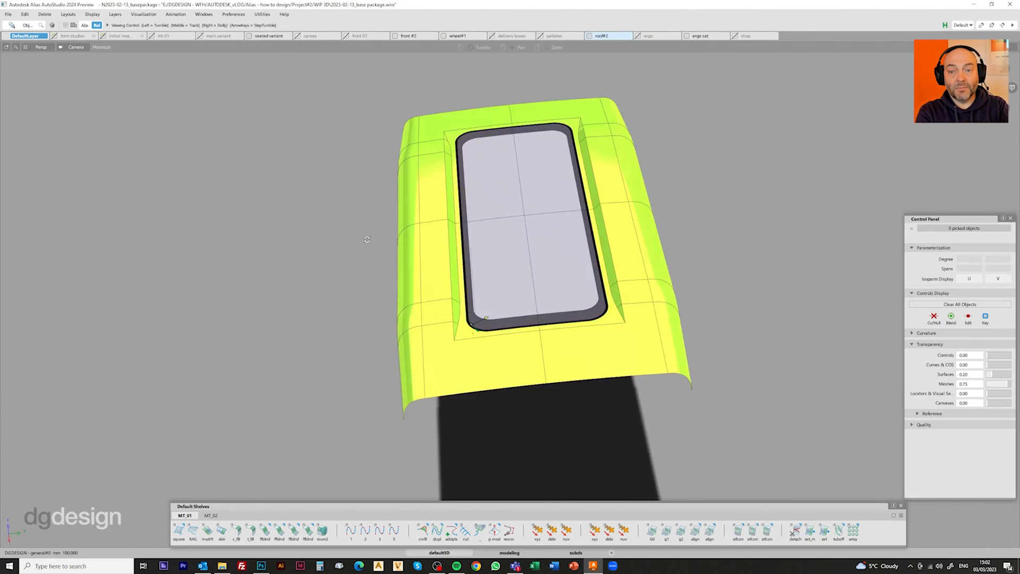
right_click(604, 36)
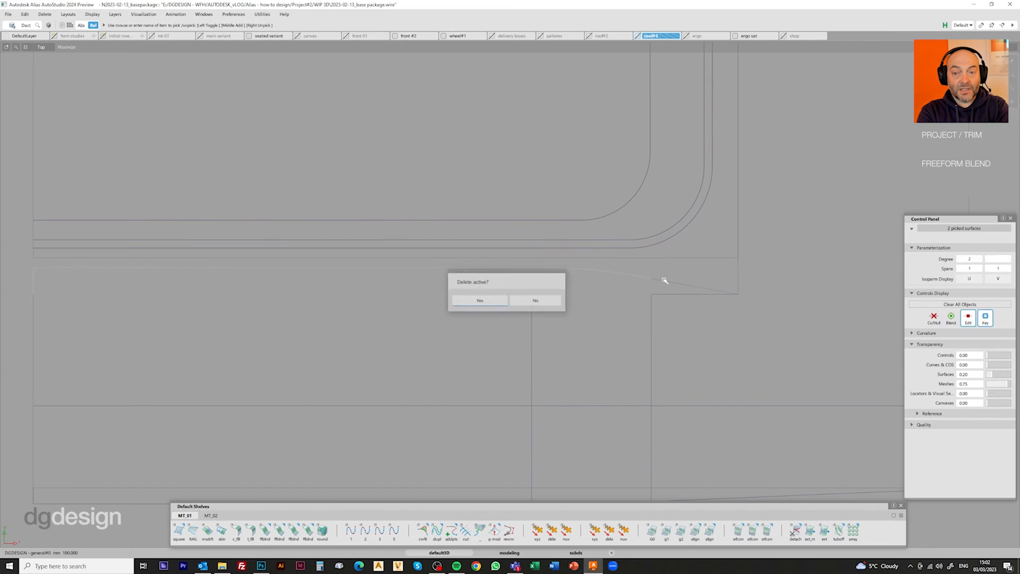
- Delete the two old roof surfaces, project curves onto the roof corner and select them for blending
click(479, 300)
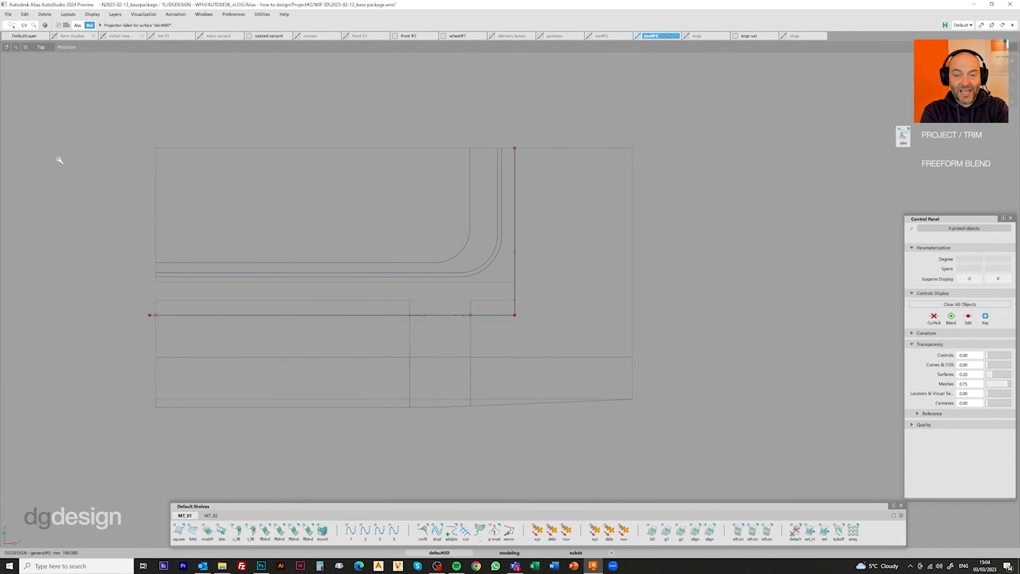
click(307, 531)
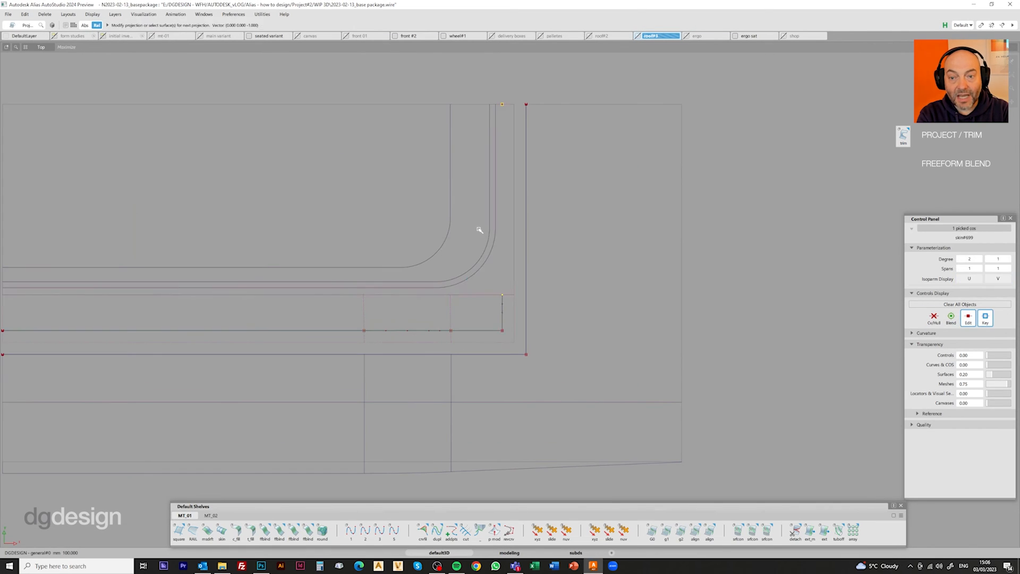
click(293, 532)
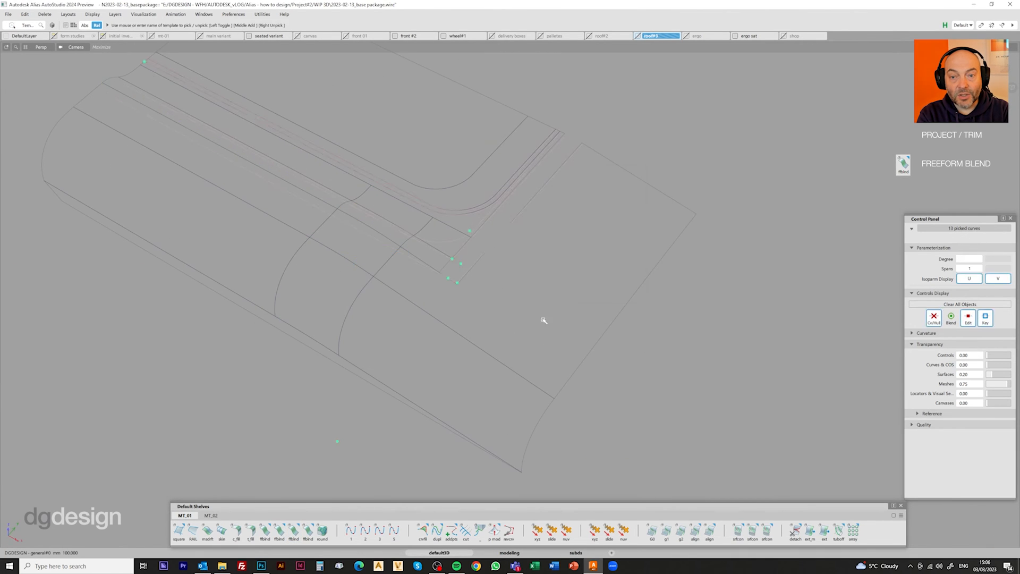
click(293, 533)
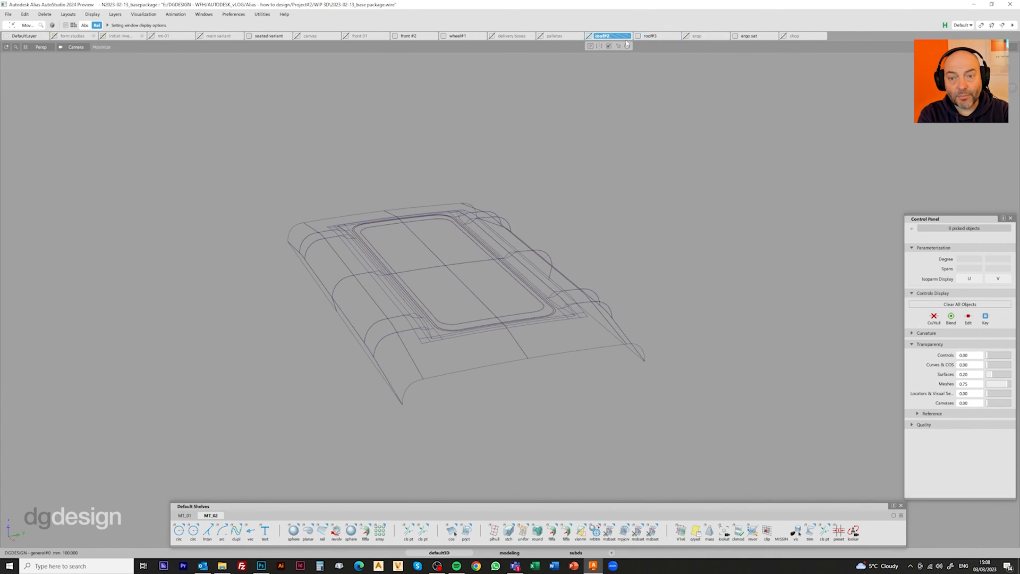
- Shade the finished roof and toggle the seated and cargo variant layers to show it
click(654, 36)
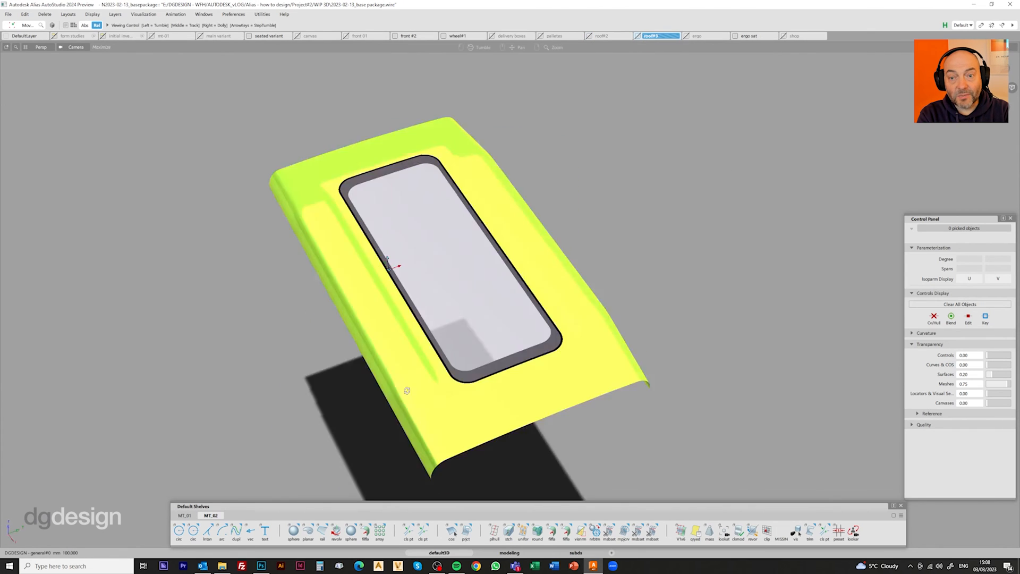
click(95, 14)
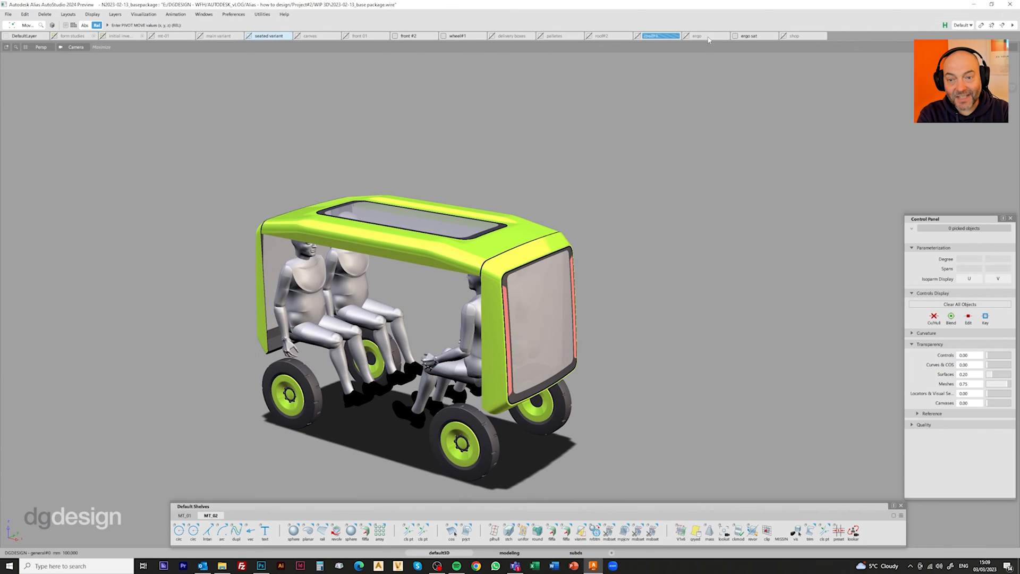
click(218, 35)
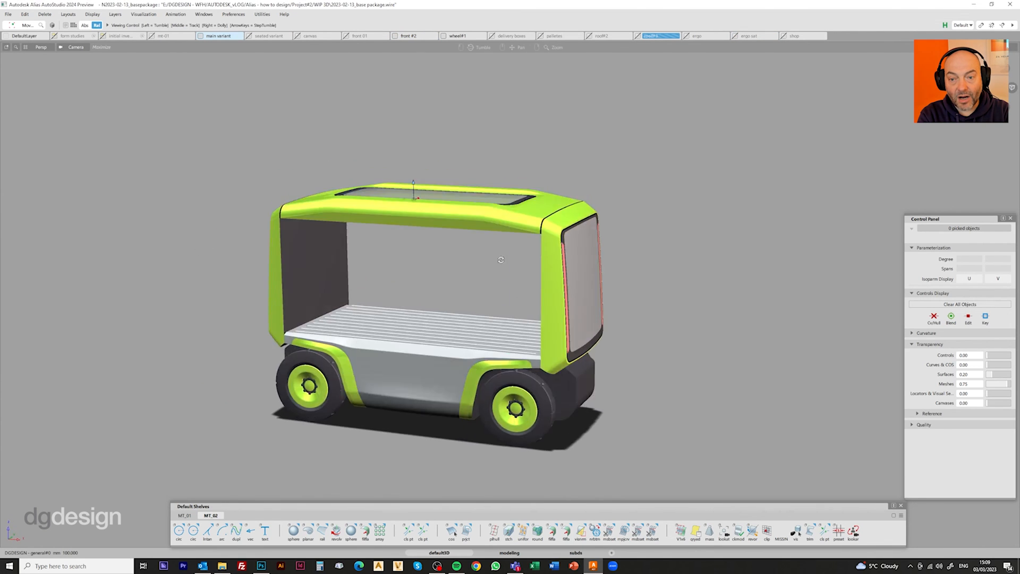